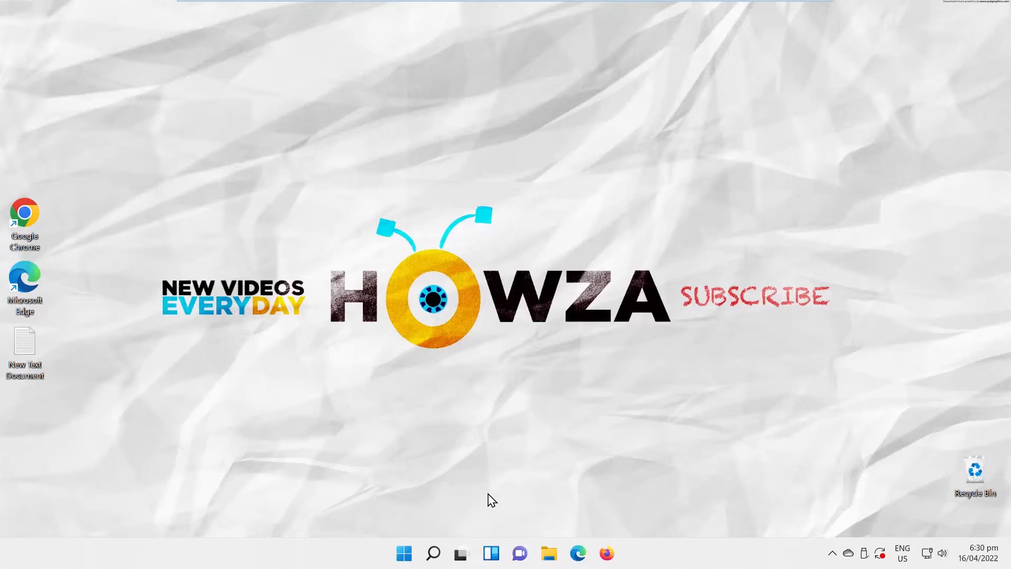
# Step: Launch the Settings app from the Start menu's pinned items
pyautogui.click(403, 553)
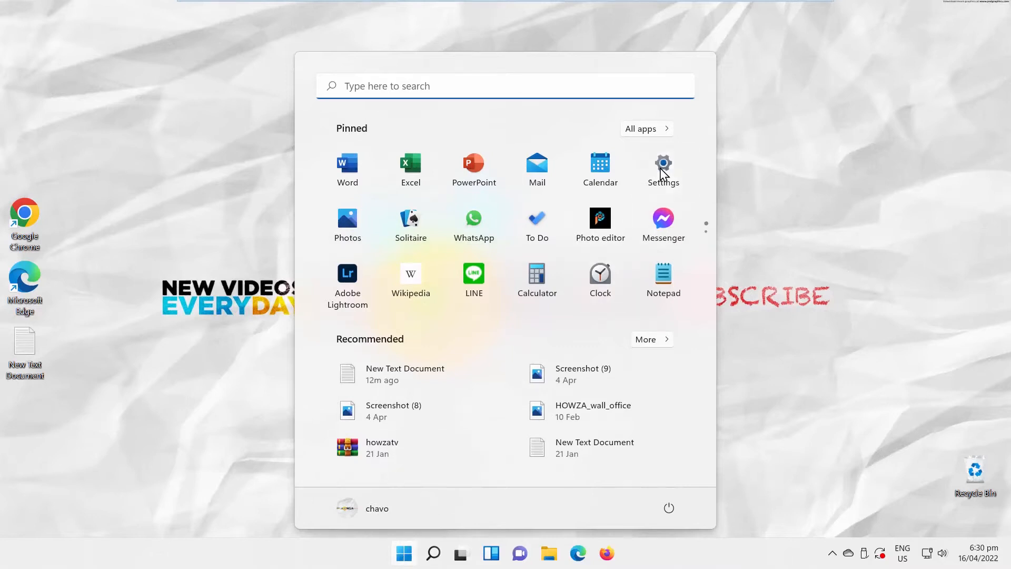
pyautogui.click(663, 164)
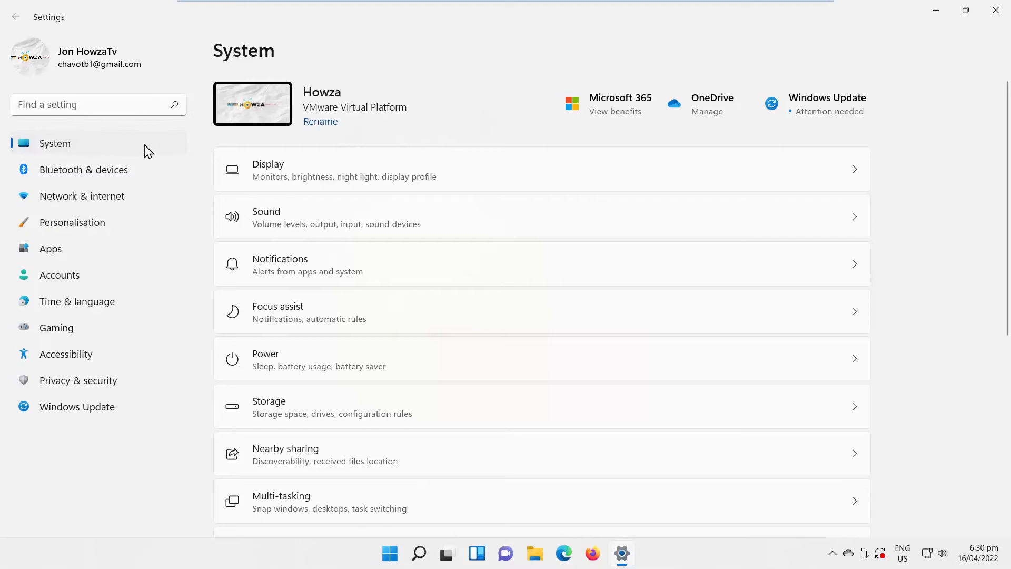
# Step: Refresh the Local Disk (C:) breakdown (34.4 GB used, 23.4 GB free) and close Settings
pyautogui.scroll(-3)
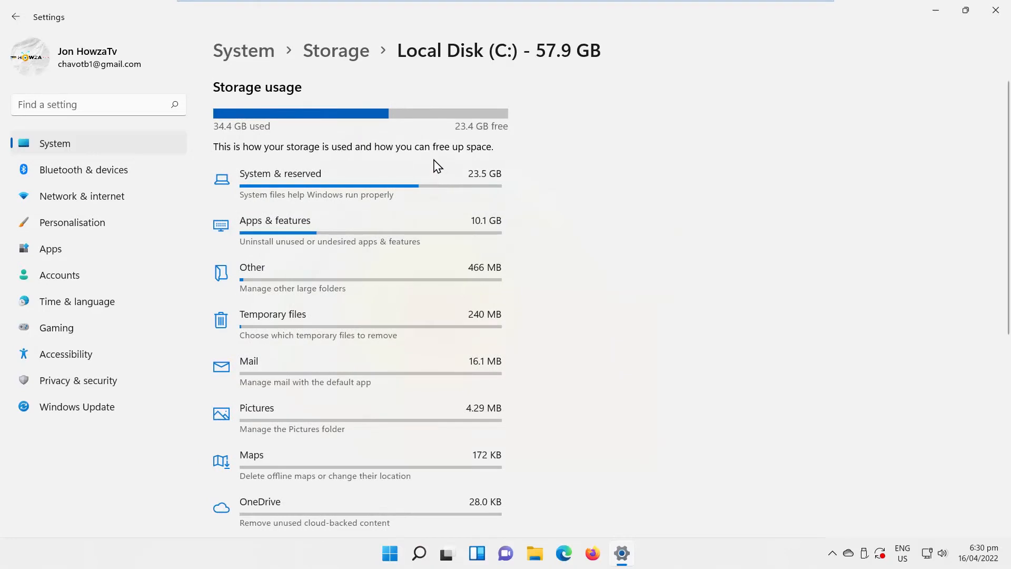
pyautogui.scroll(-3)
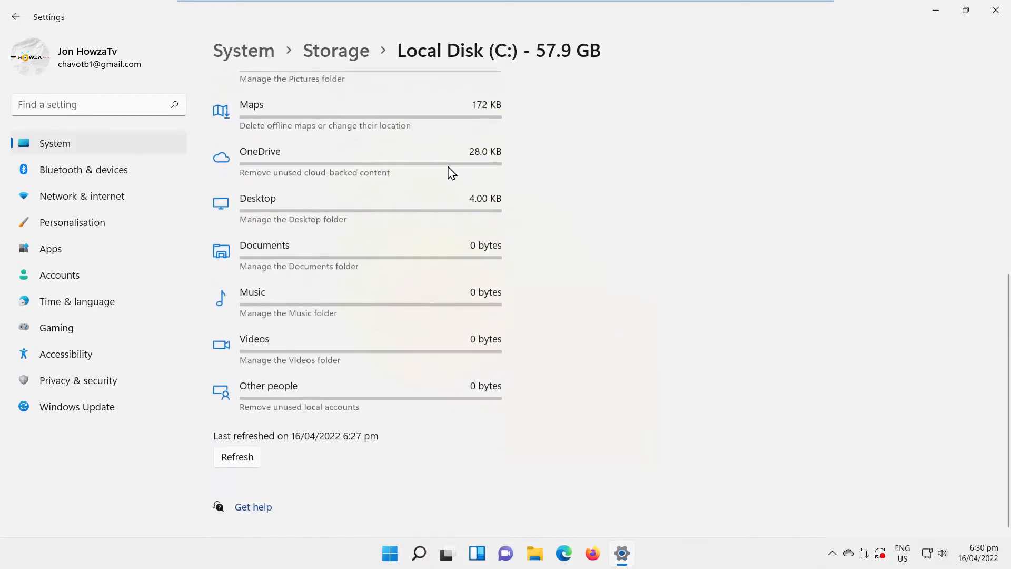
pyautogui.click(237, 456)
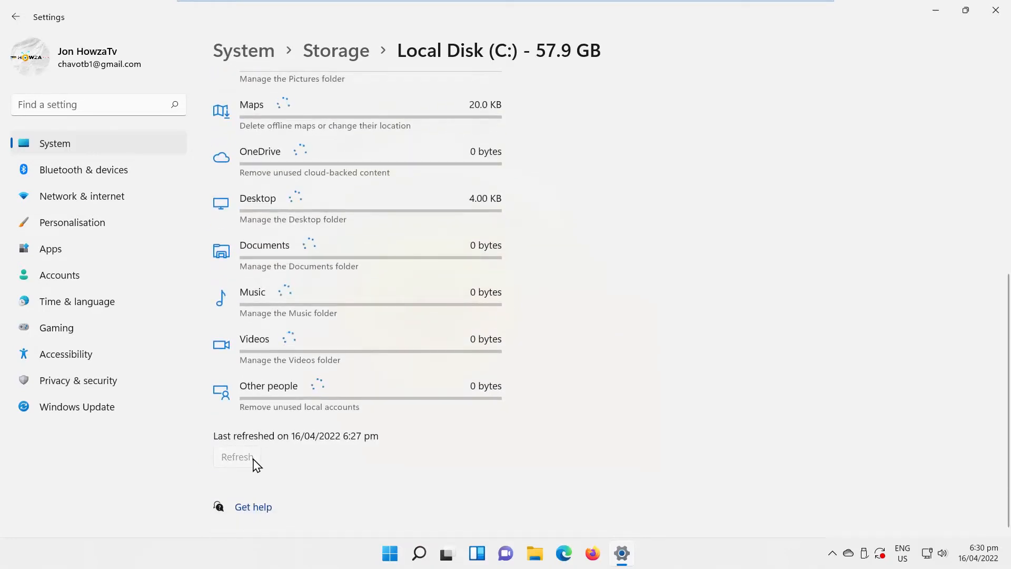
pyautogui.click(236, 457)
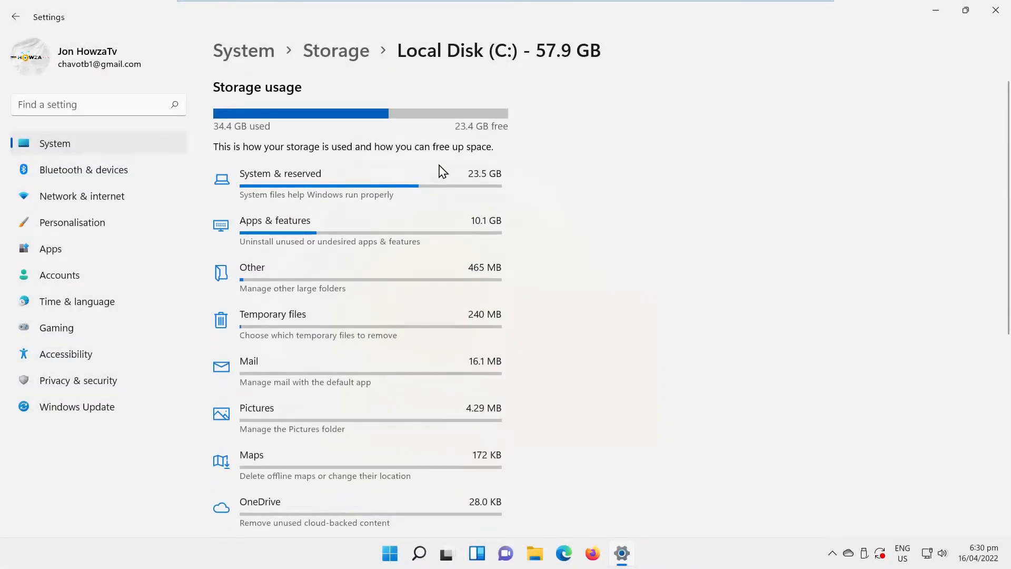
pyautogui.moveTo(999, 47)
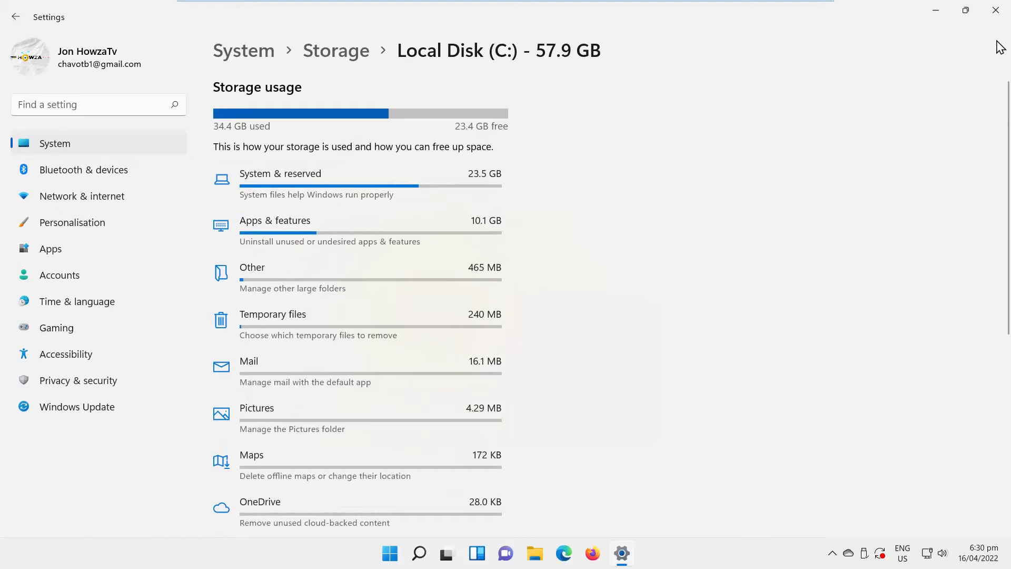
pyautogui.click(996, 9)
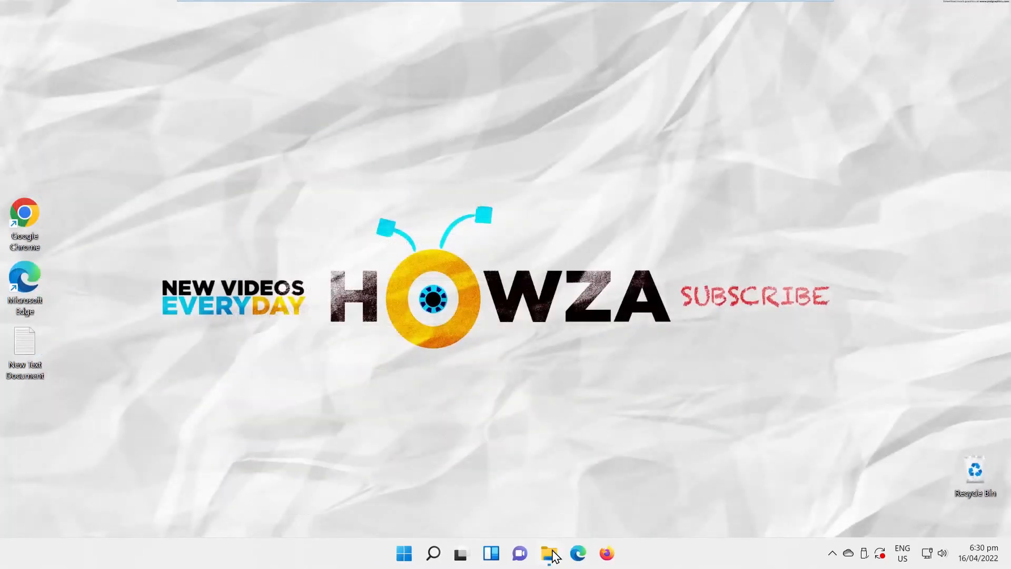
# Step: Show This PC in File Explorer with C: at 23.4 GB free of 57.9 GB and D: at 11.3 GB free
pyautogui.click(549, 553)
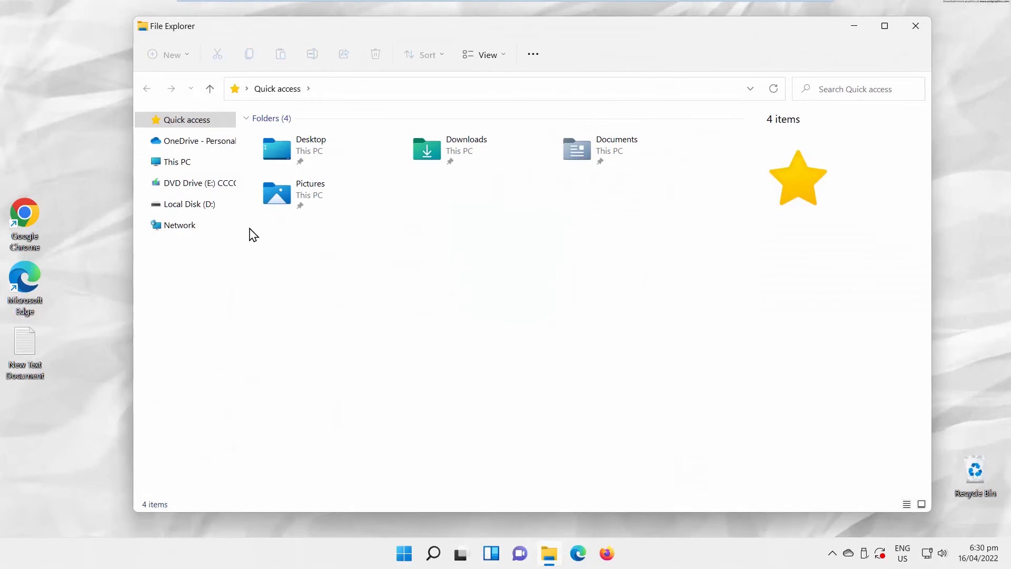
pyautogui.click(176, 162)
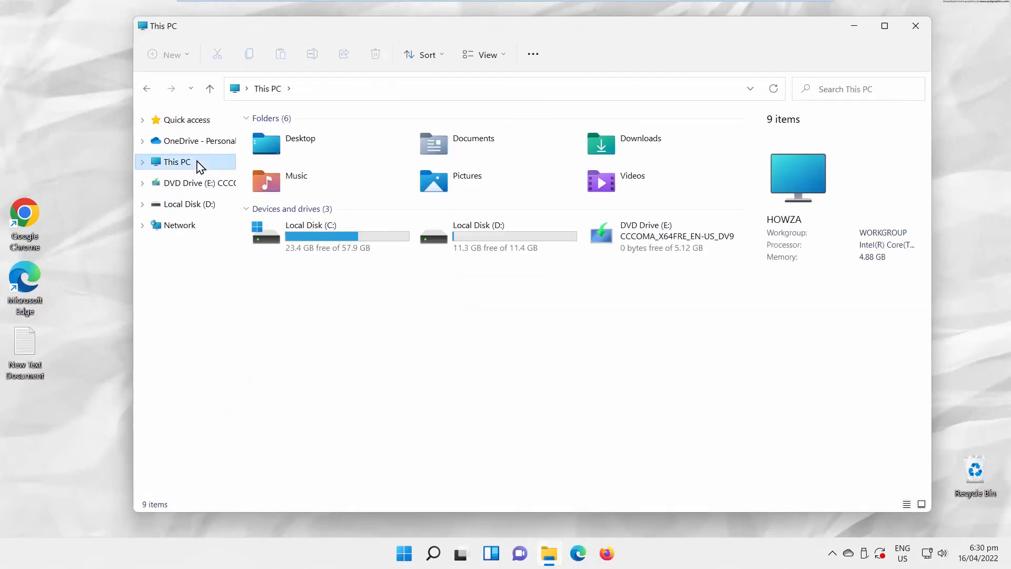
pyautogui.moveTo(358, 255)
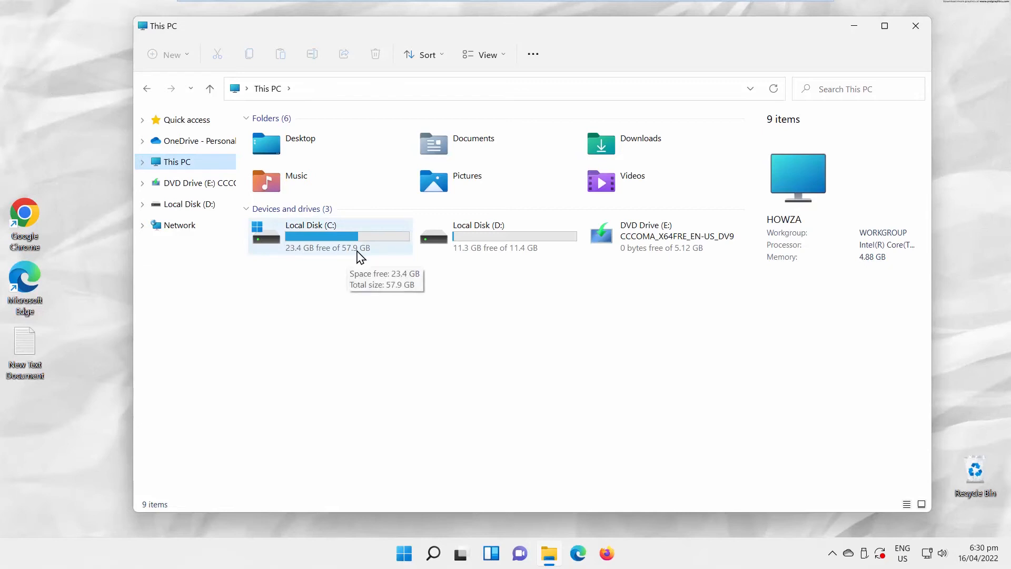
pyautogui.moveTo(511, 253)
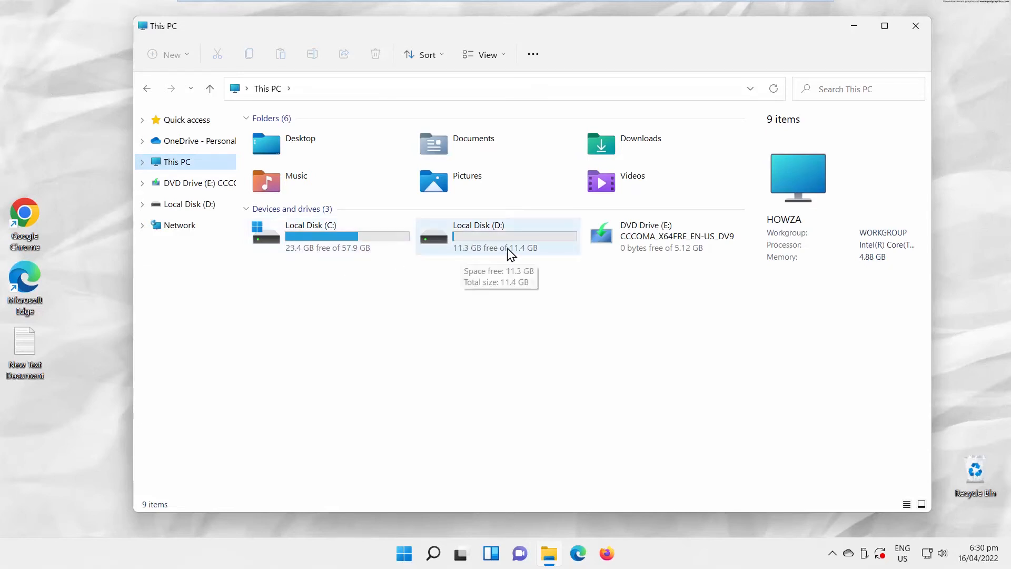
pyautogui.moveTo(539, 280)
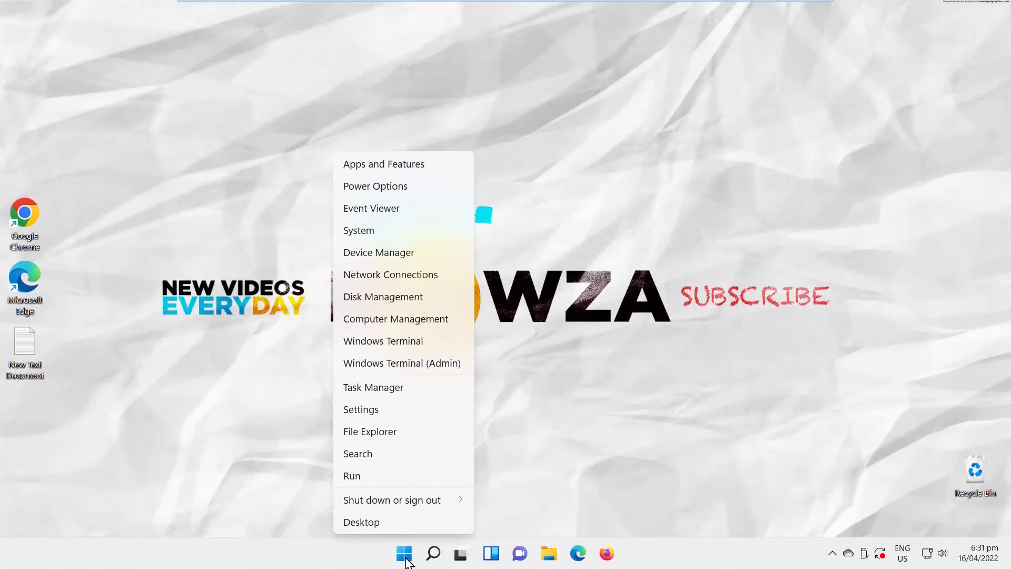
pyautogui.moveTo(389, 309)
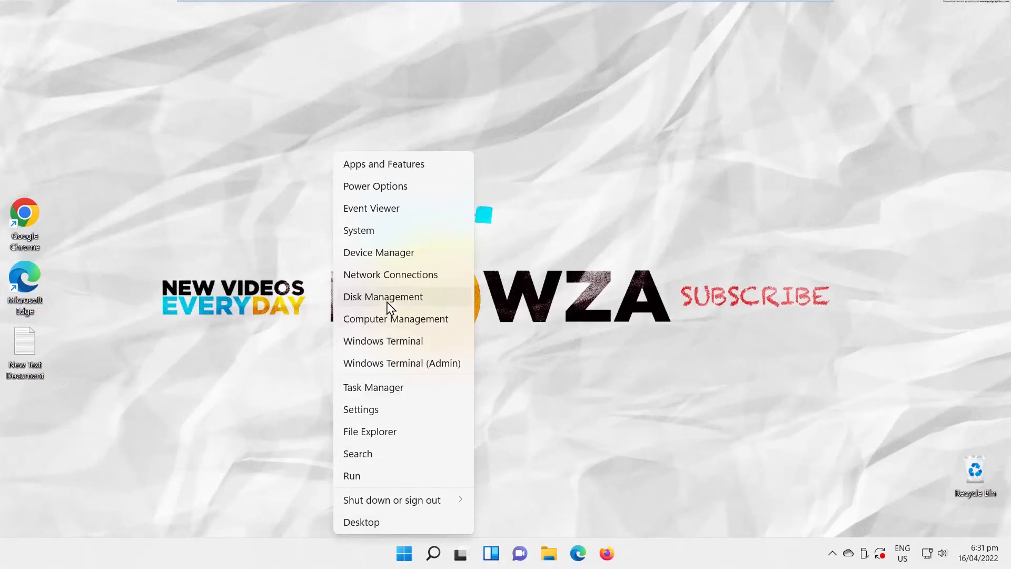
# Step: Launch Disk Management from the Start button's quick-link menu
pyautogui.click(384, 297)
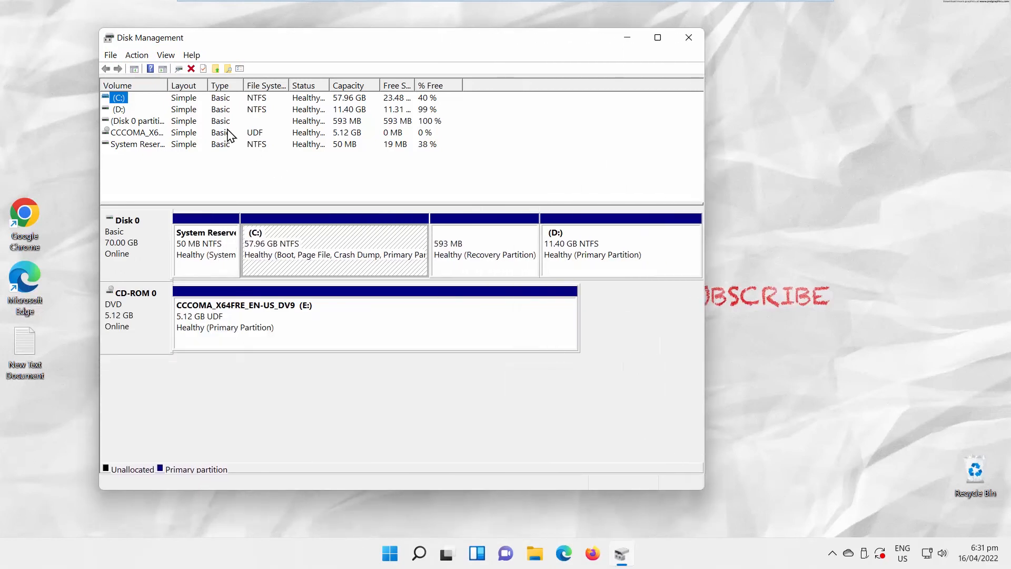
pyautogui.moveTo(344, 92)
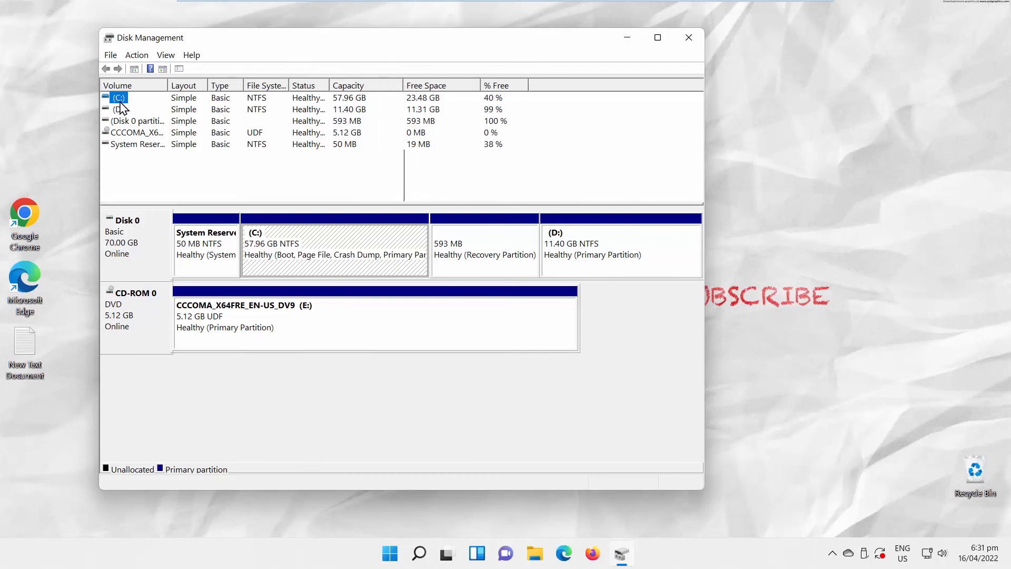
# Step: Select volume D: to read its 11.40 GB capacity with 11.31 GB (99%) free
pyautogui.click(118, 110)
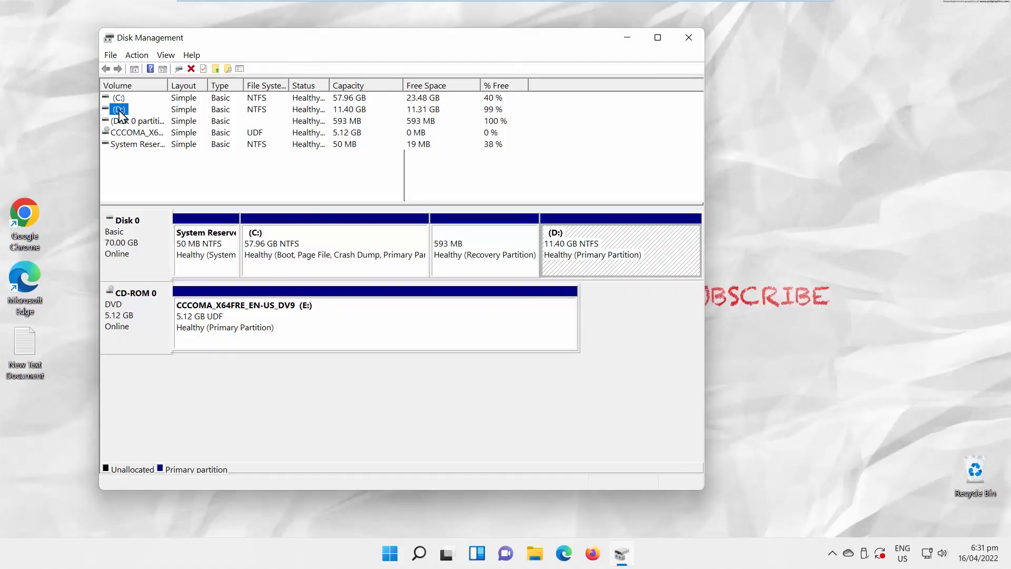